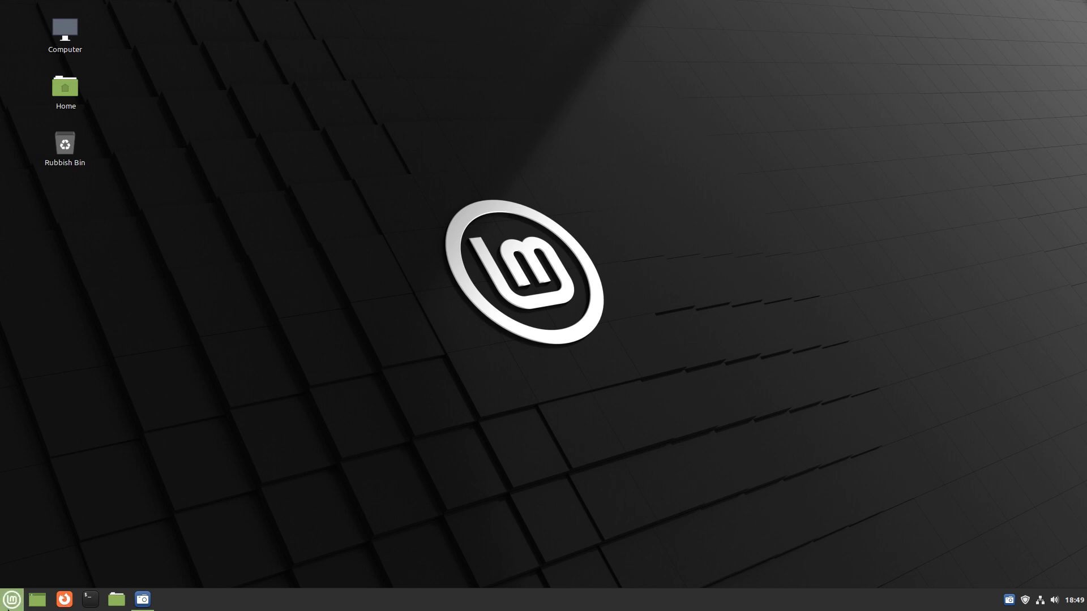
- Preview the theme in the home folder, then open Welcome's First Steps and dismiss the driver notification
{"action": "left_click", "coordinate": [12, 599]}
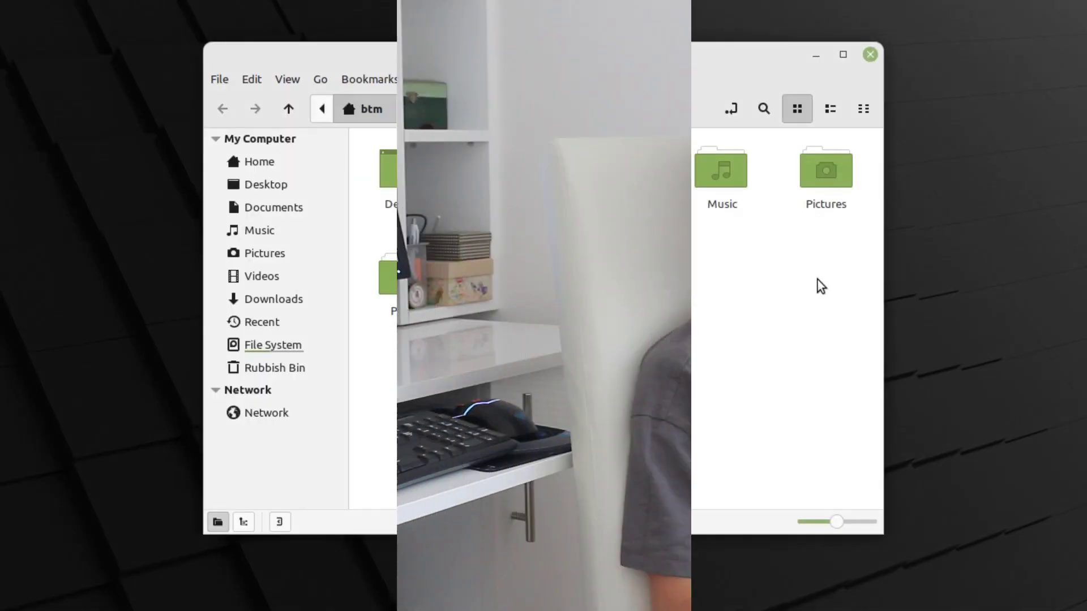
{"action": "left_click", "coordinate": [869, 55]}
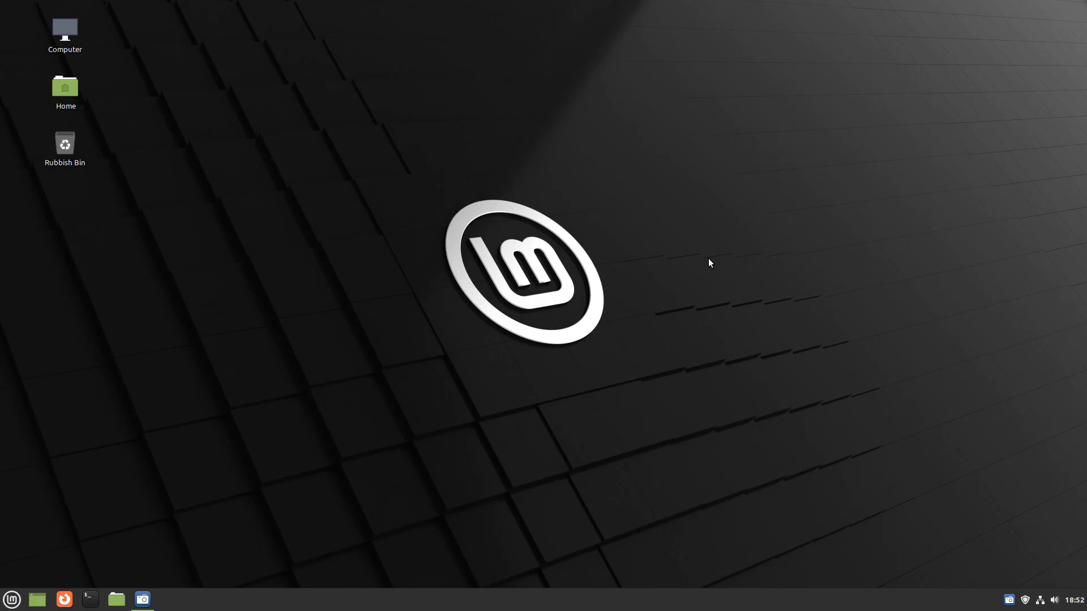
{"action": "left_click", "coordinate": [11, 598]}
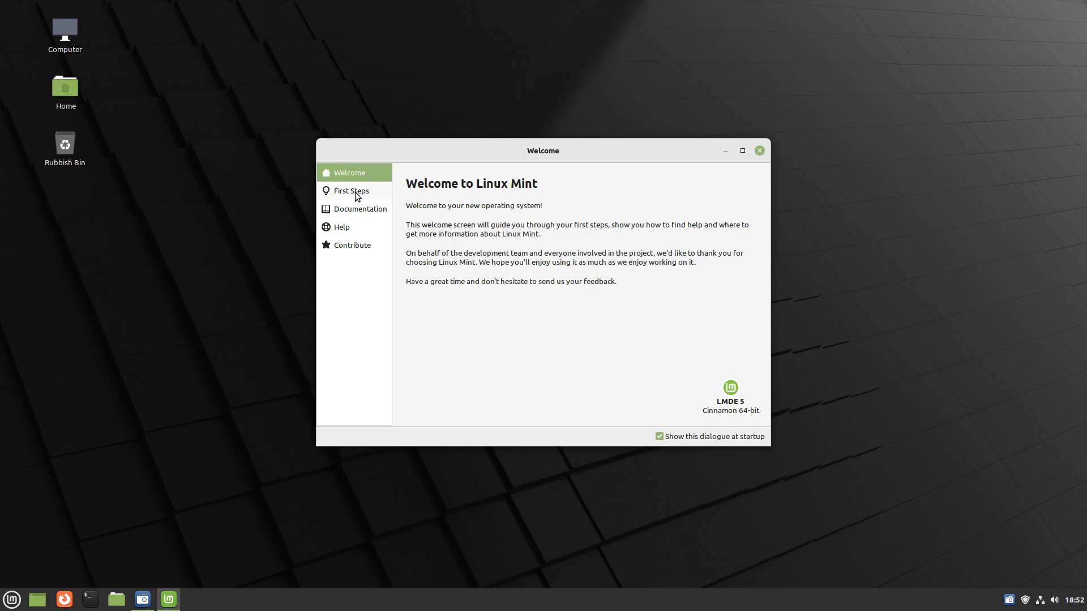
{"action": "left_click", "coordinate": [349, 191]}
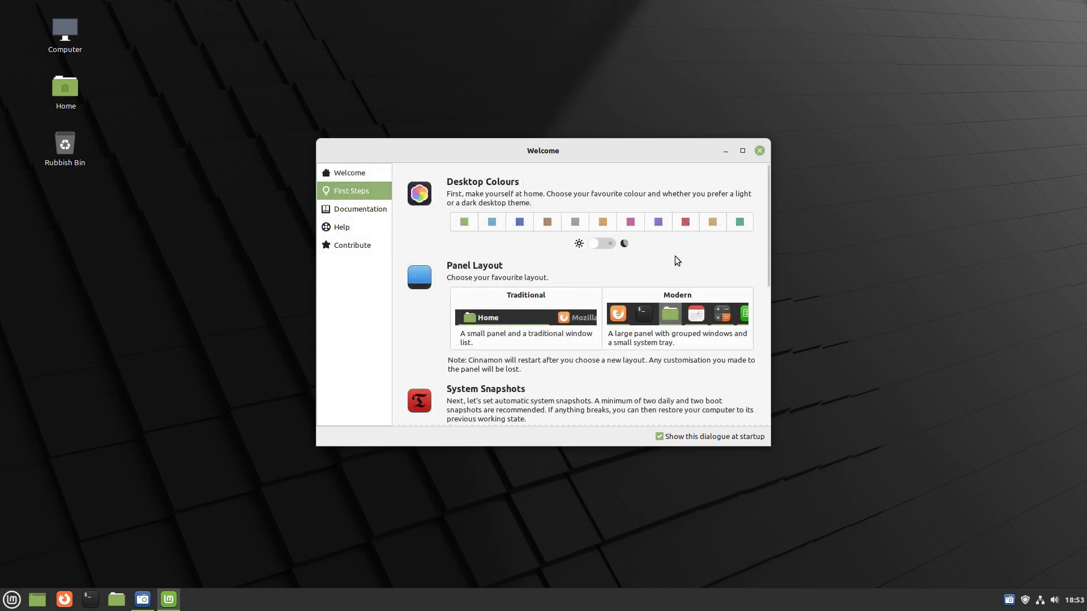
{"action": "mouse_move", "coordinate": [534, 346]}
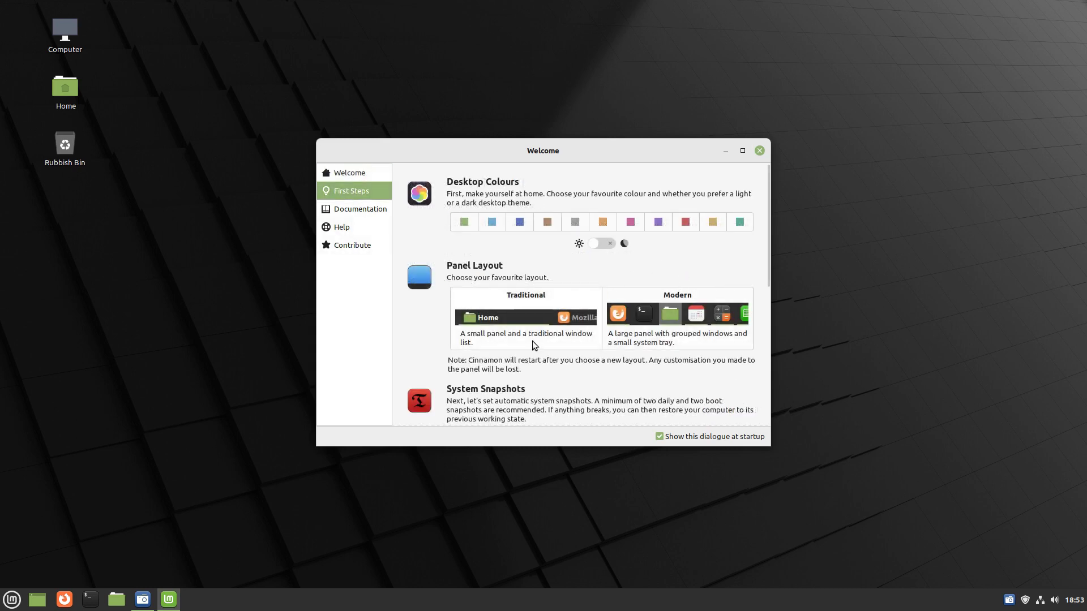
{"action": "mouse_move", "coordinate": [514, 322]}
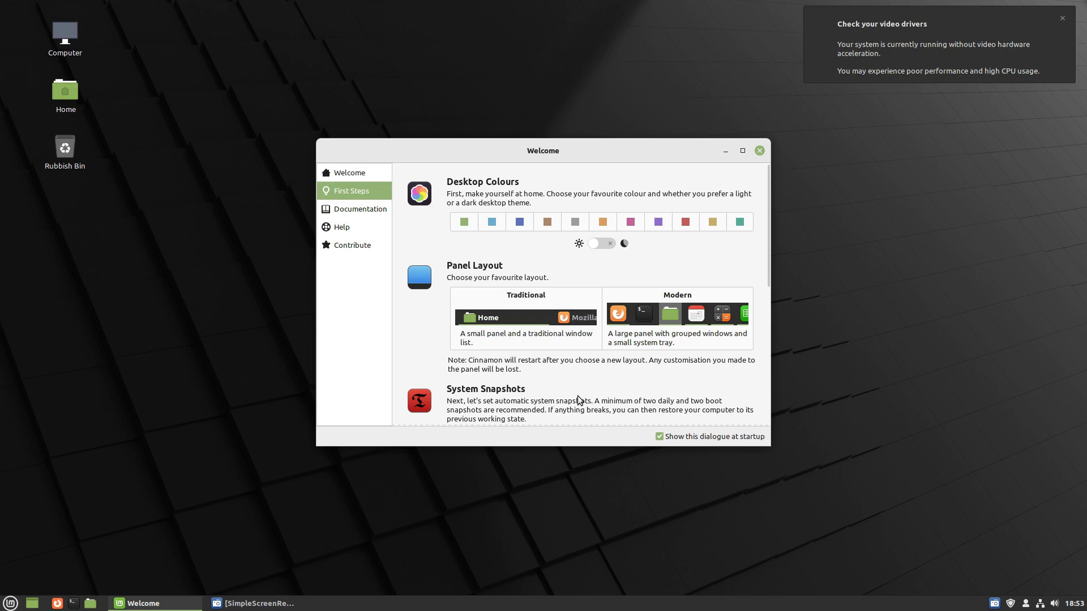
{"action": "mouse_move", "coordinate": [663, 316]}
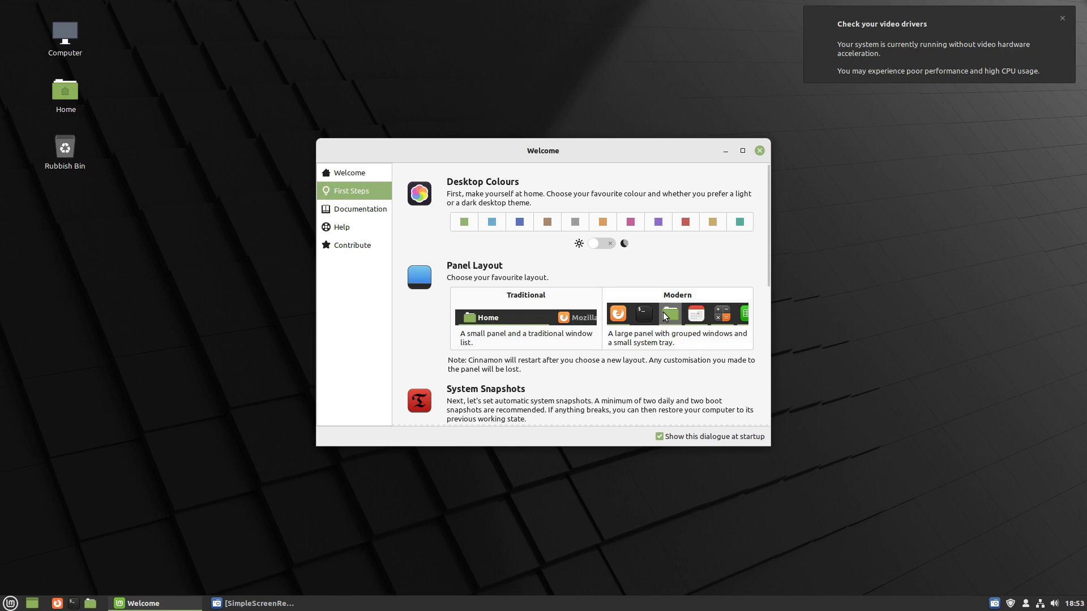
{"action": "mouse_move", "coordinate": [1061, 24]}
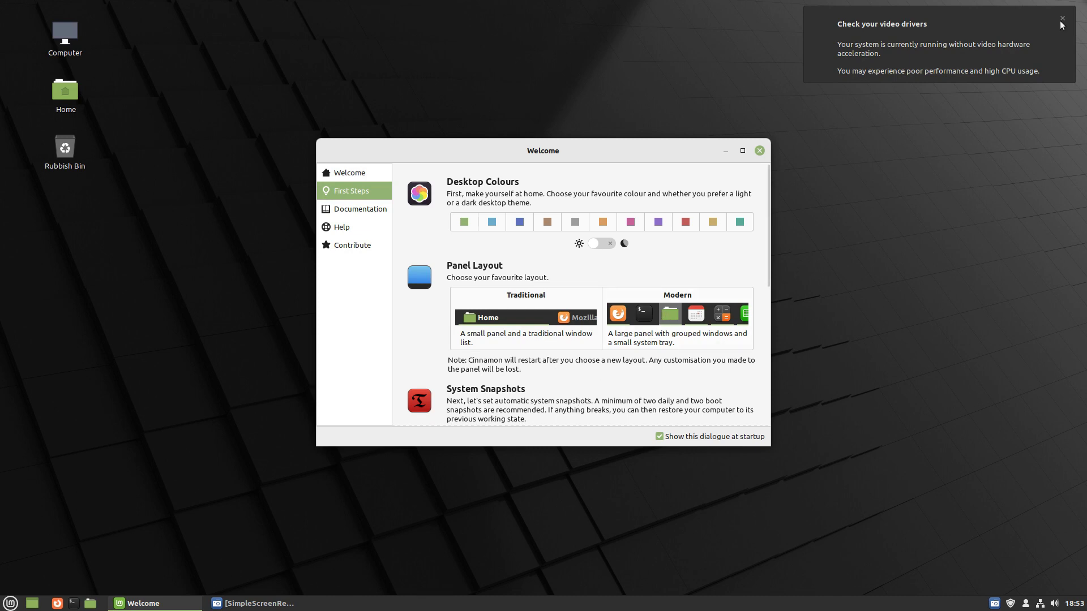
{"action": "left_click", "coordinate": [1061, 18]}
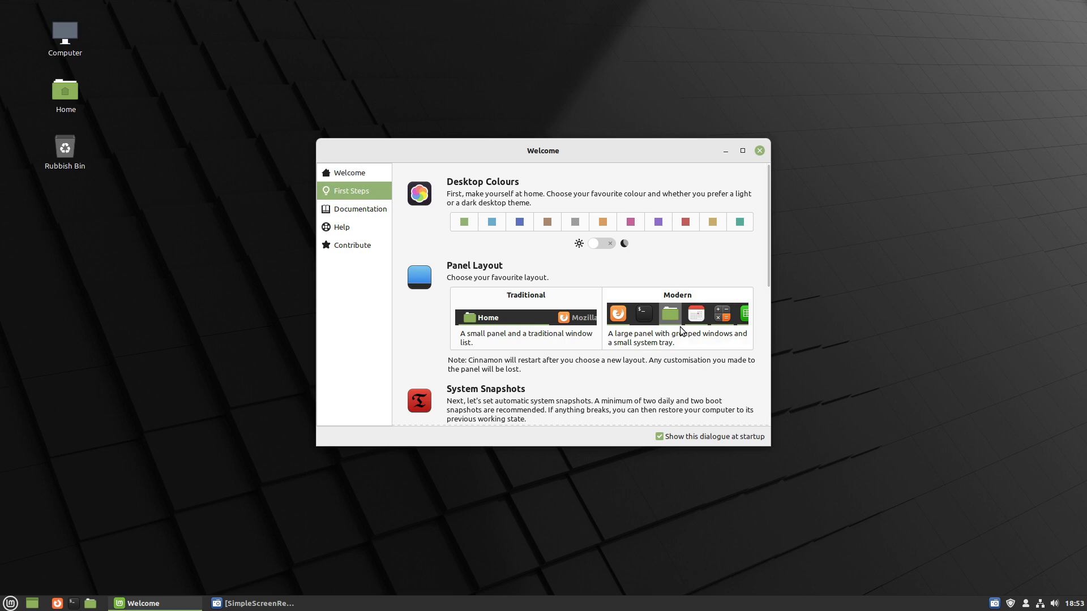
{"action": "mouse_move", "coordinate": [543, 309]}
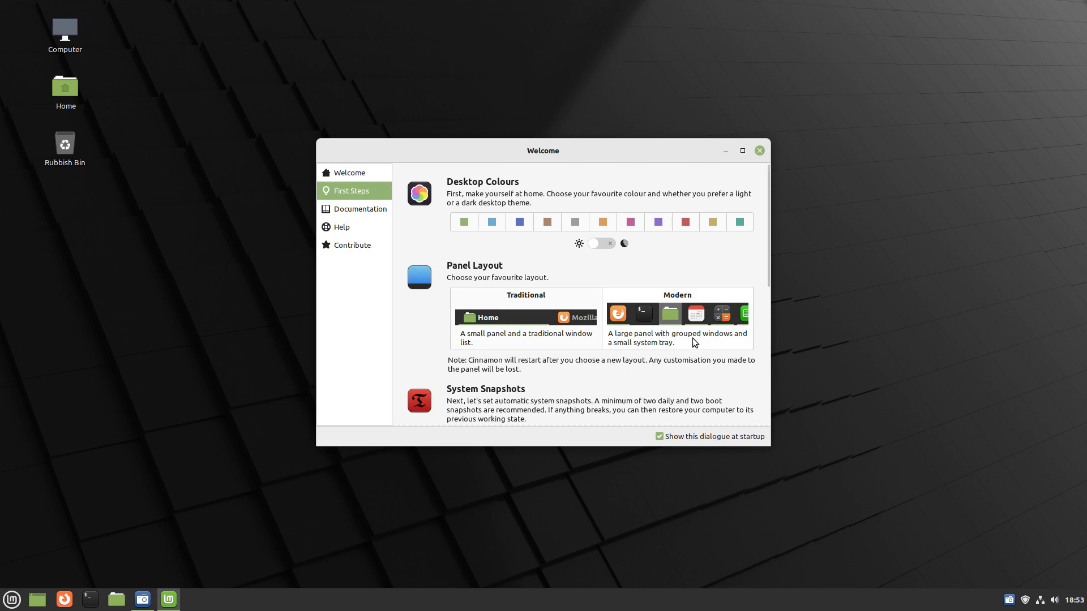
{"action": "mouse_move", "coordinate": [688, 346]}
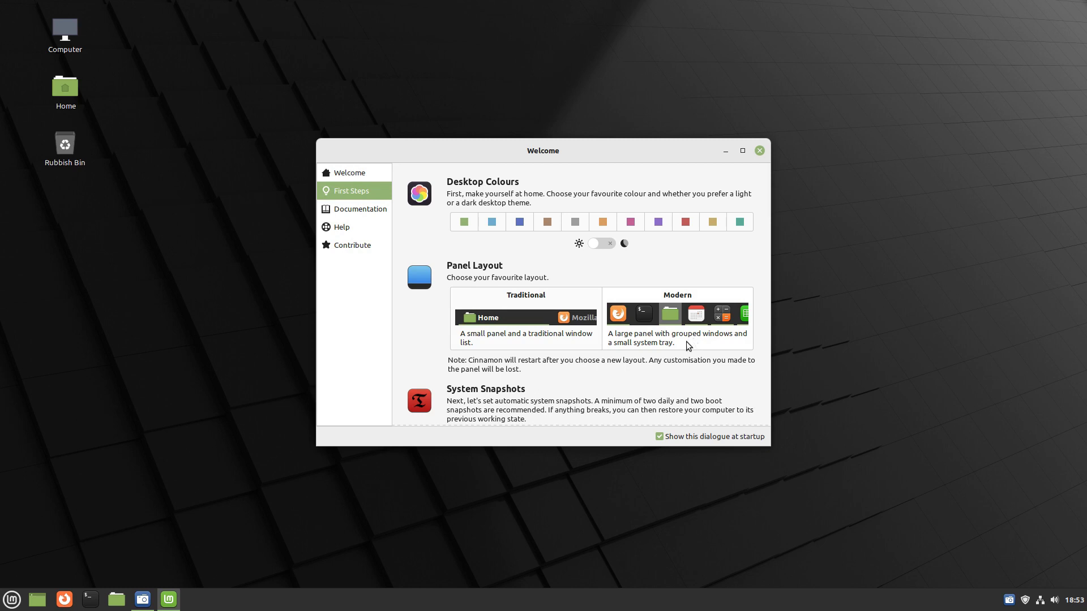
- Turn on dark mode, check it in the home folder, then revert to light mode
{"action": "left_click", "coordinate": [600, 242]}
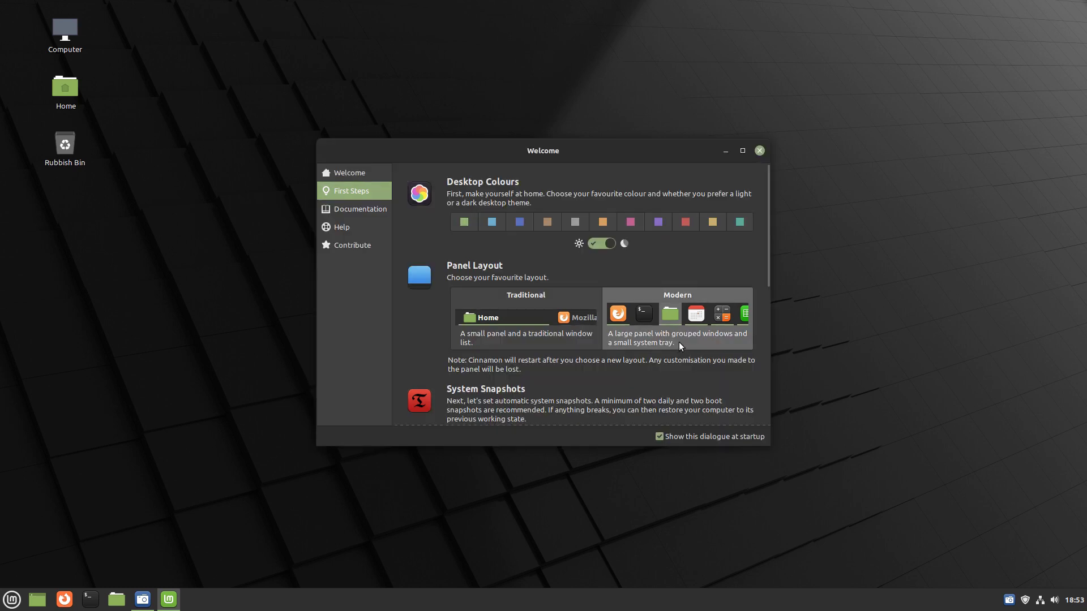
{"action": "mouse_move", "coordinate": [681, 380]}
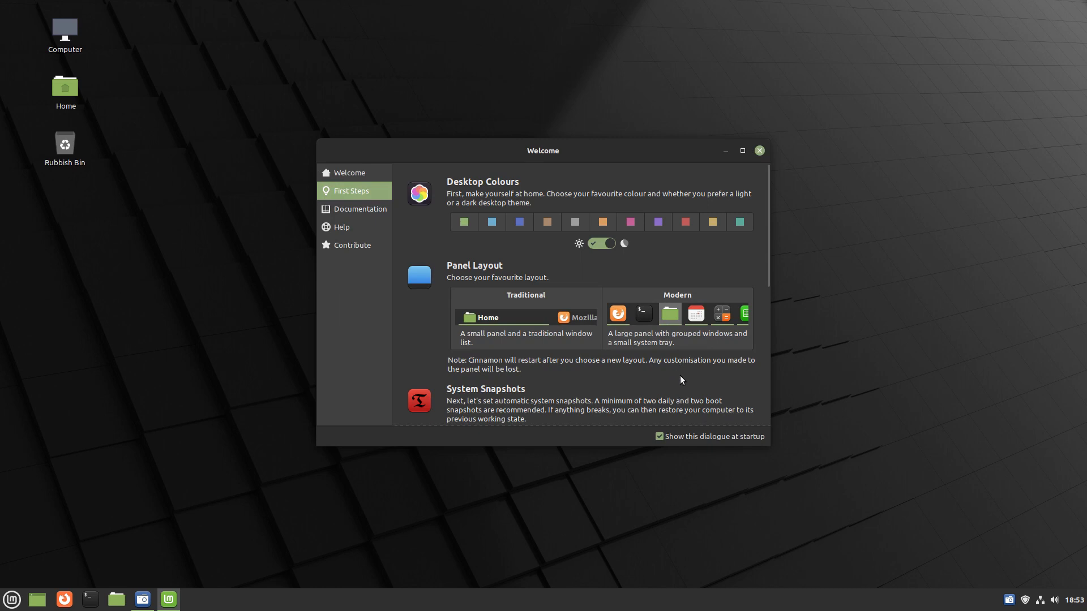
{"action": "mouse_move", "coordinate": [115, 605]}
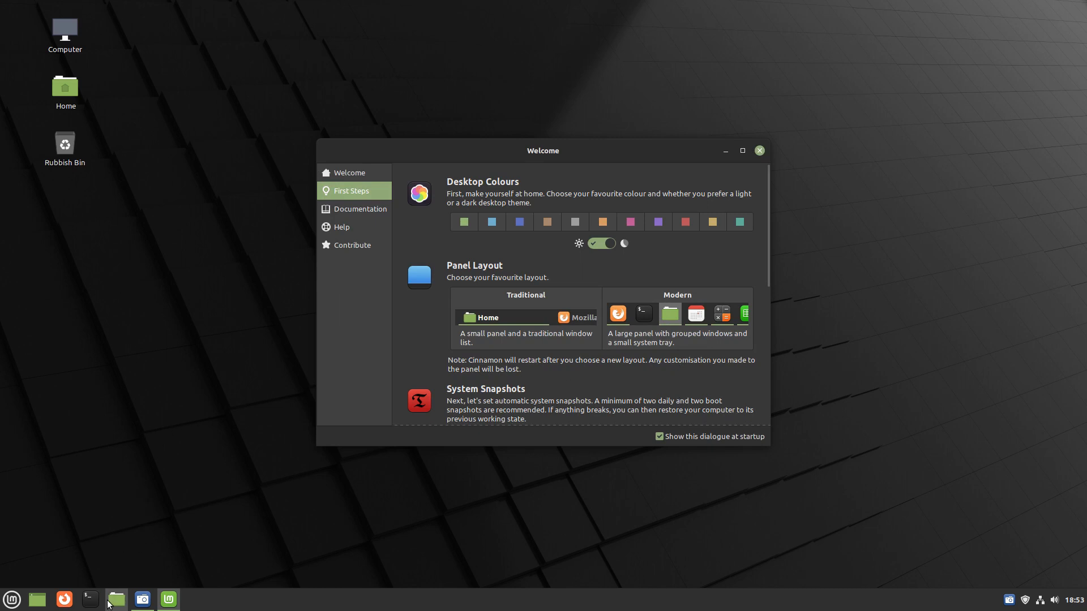
{"action": "left_click", "coordinate": [115, 599]}
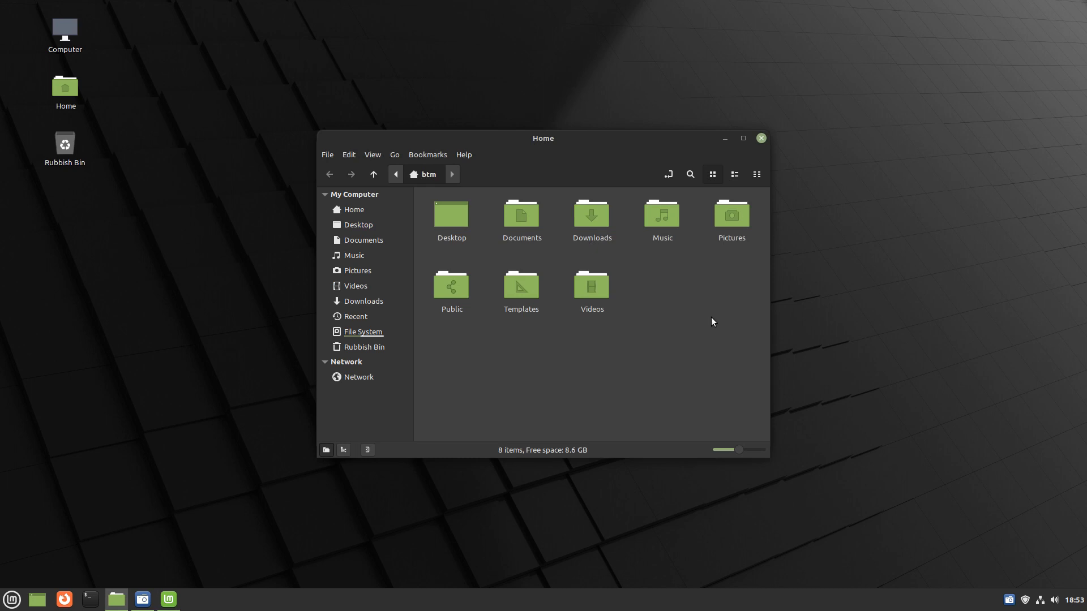
{"action": "left_click", "coordinate": [167, 599]}
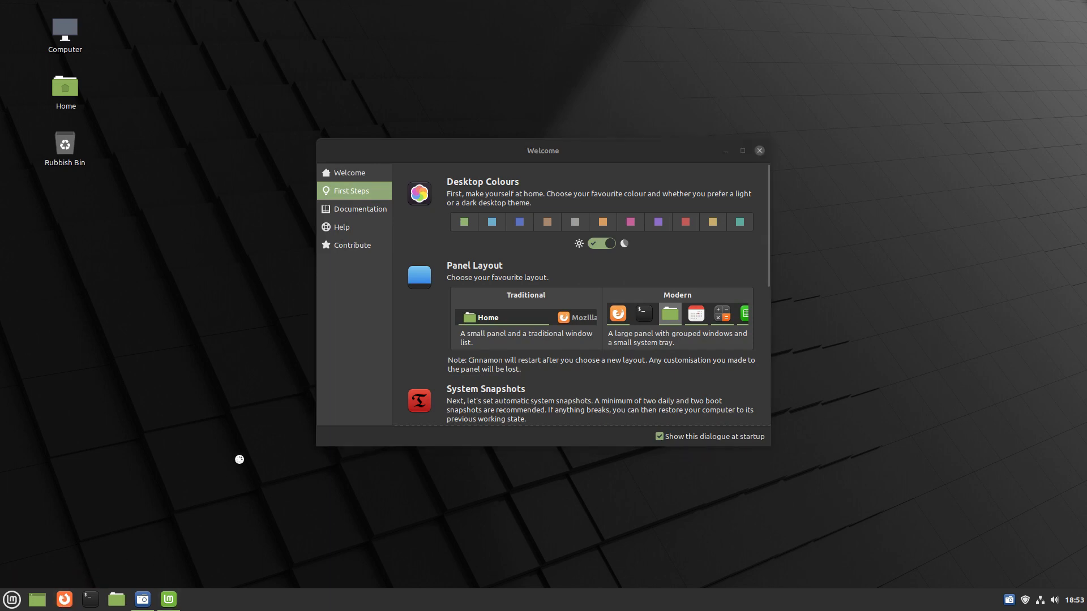
{"action": "left_click", "coordinate": [64, 599]}
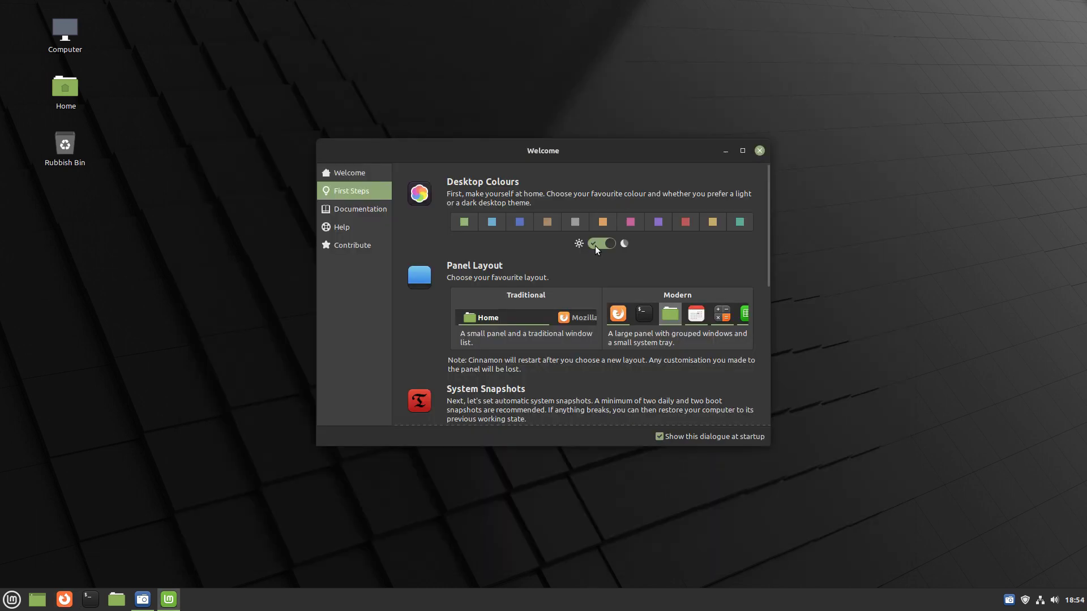
{"action": "left_click", "coordinate": [601, 244]}
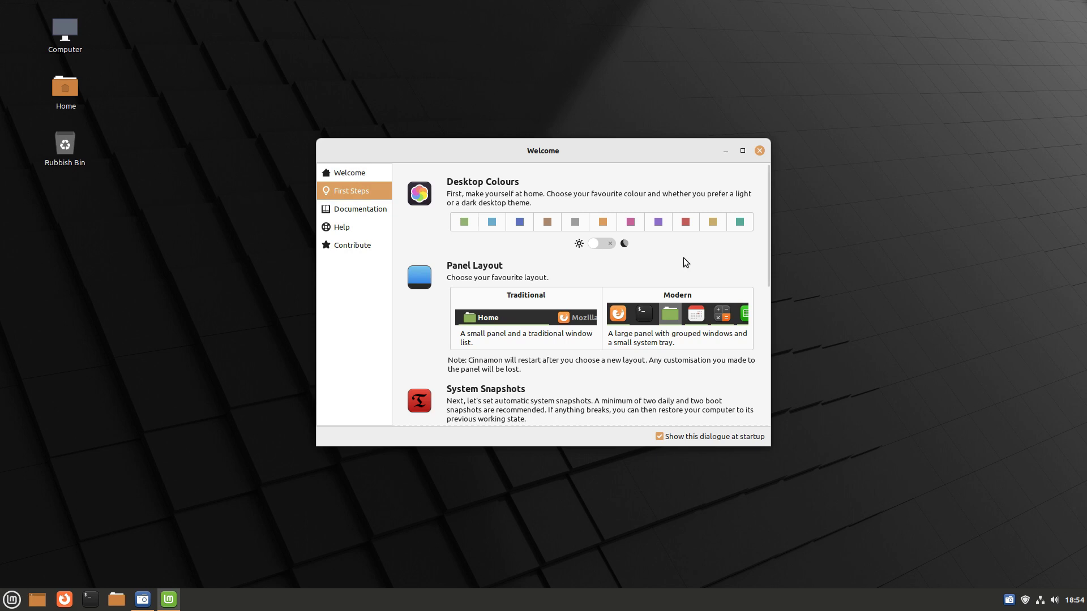
{"action": "mouse_move", "coordinate": [139, 562]}
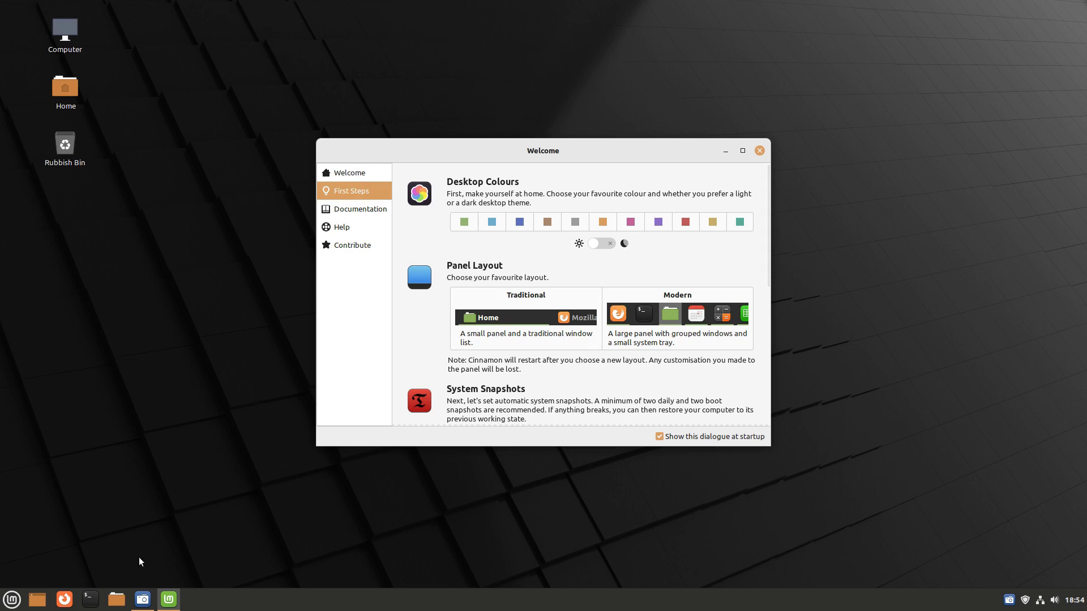
- Check the orange accent in the home folder, then set the light theme with green accents
{"action": "left_click", "coordinate": [115, 599]}
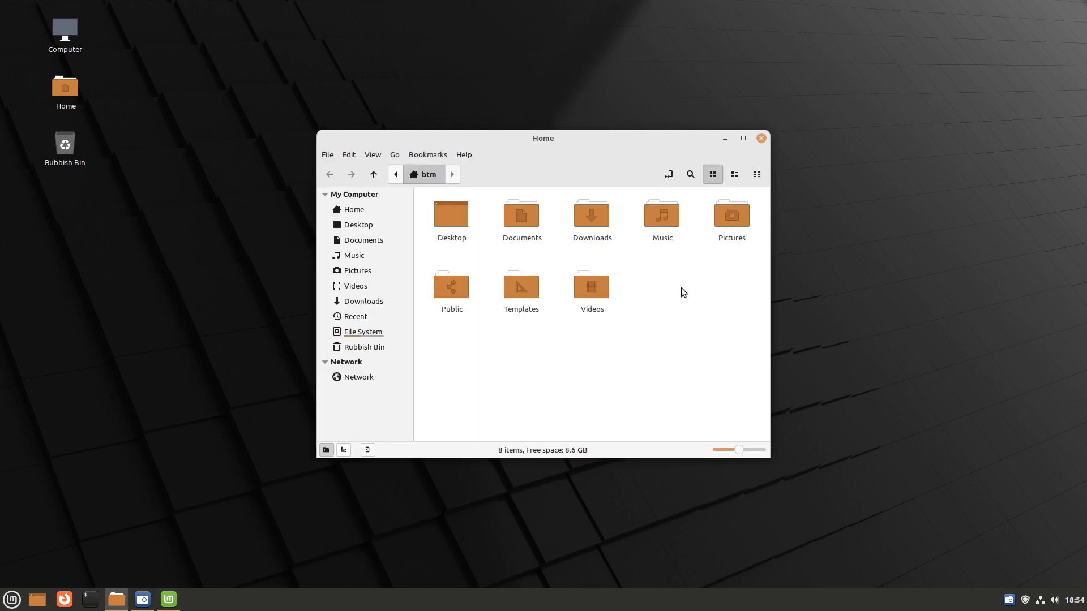
{"action": "mouse_move", "coordinate": [695, 203]}
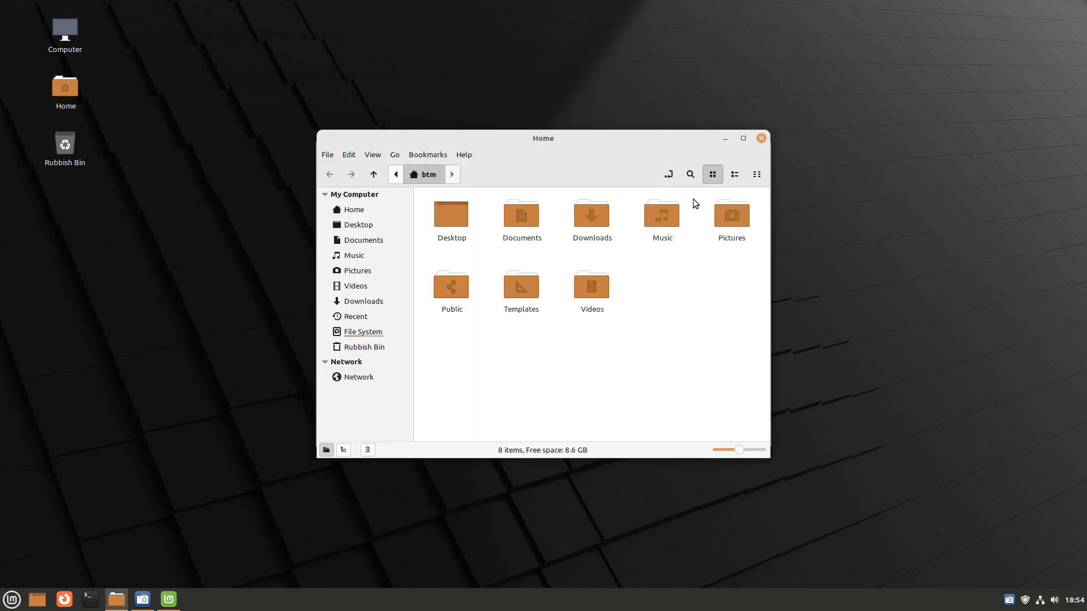
{"action": "left_click", "coordinate": [167, 599]}
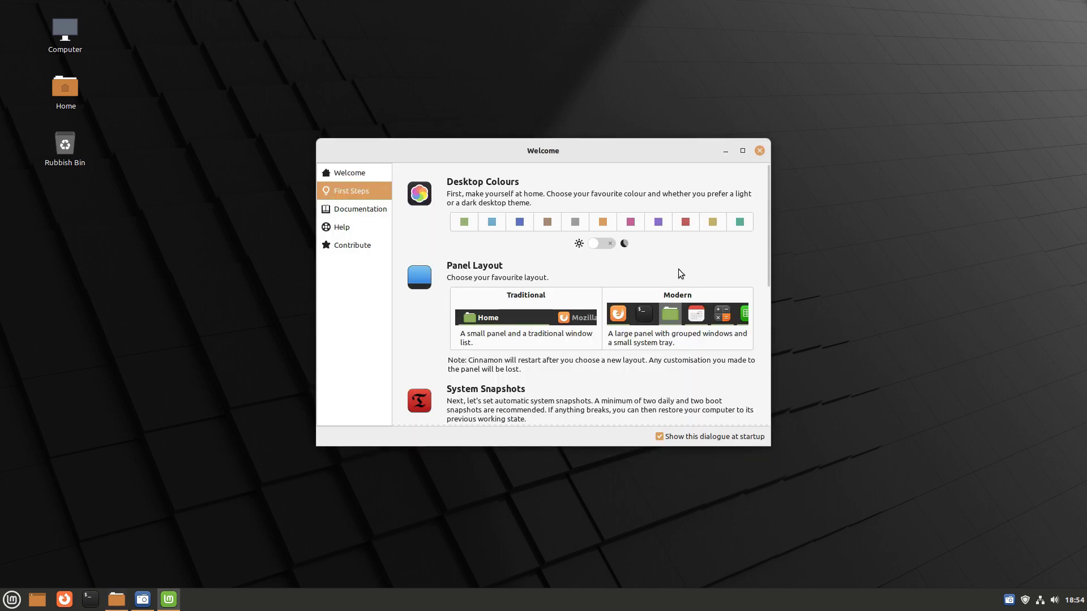
{"action": "left_click", "coordinate": [600, 243]}
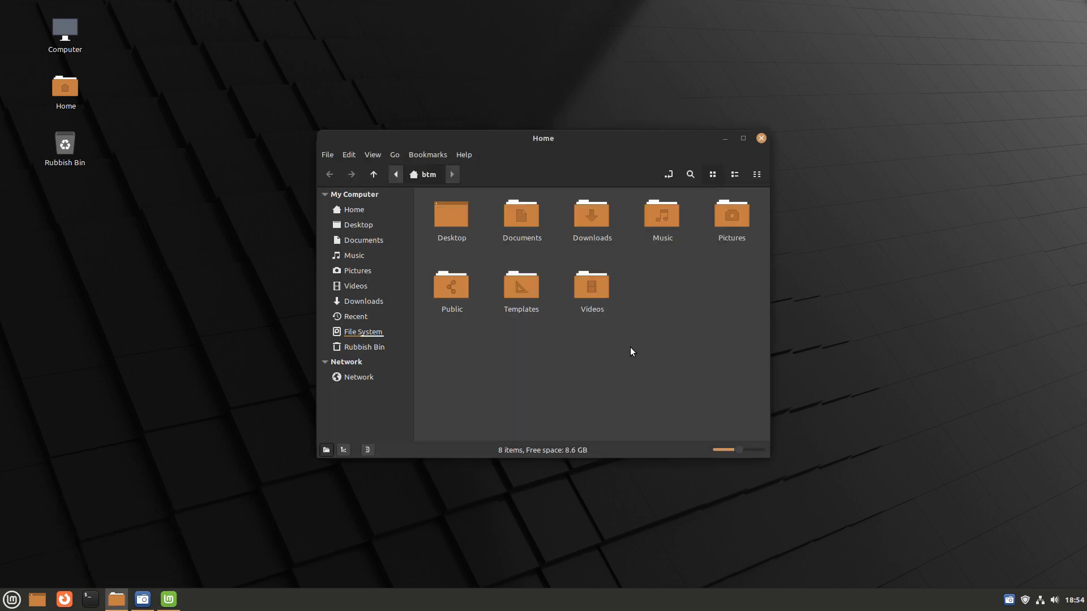
{"action": "mouse_move", "coordinate": [716, 313]}
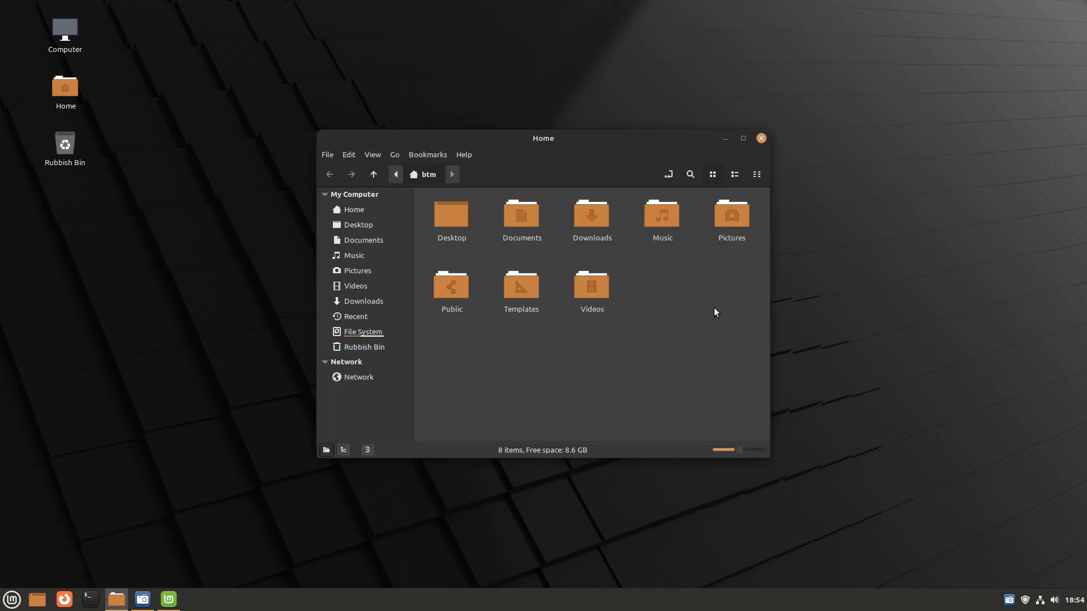
{"action": "mouse_move", "coordinate": [718, 306]}
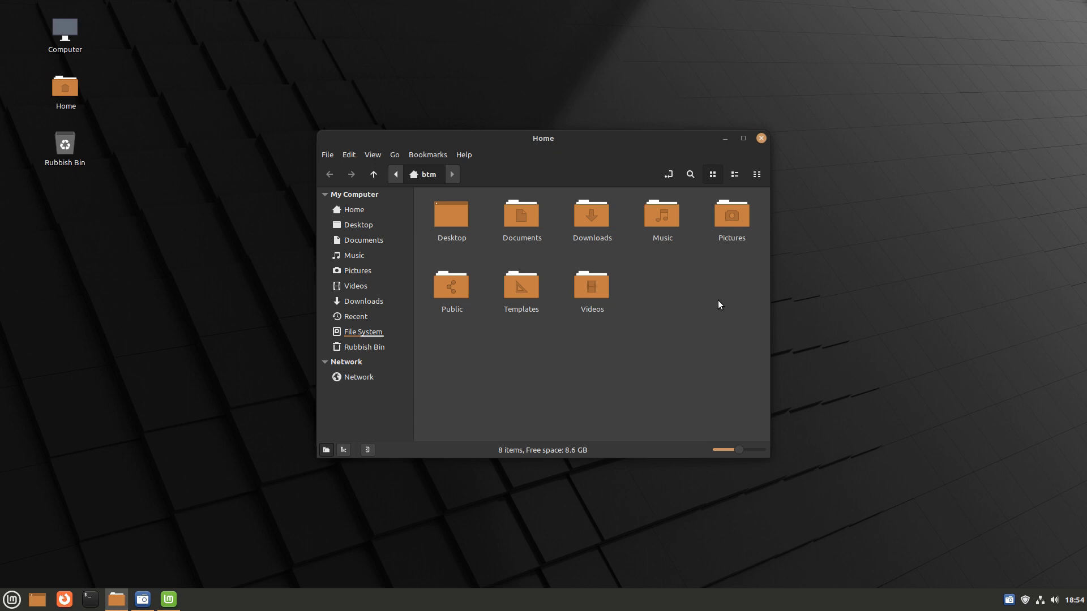
{"action": "left_click", "coordinate": [167, 599]}
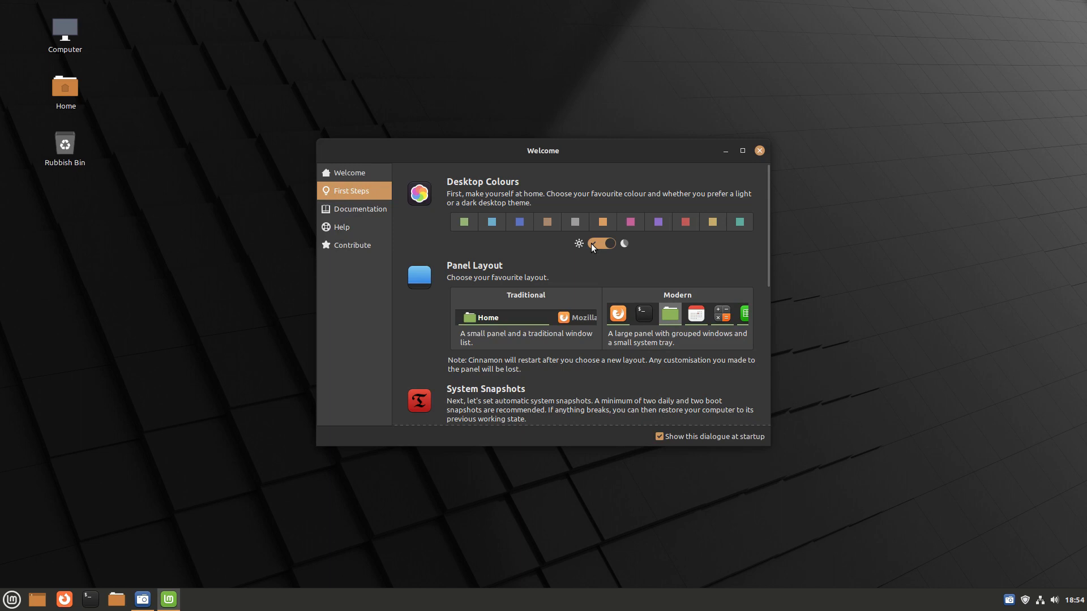
{"action": "left_click", "coordinate": [601, 244]}
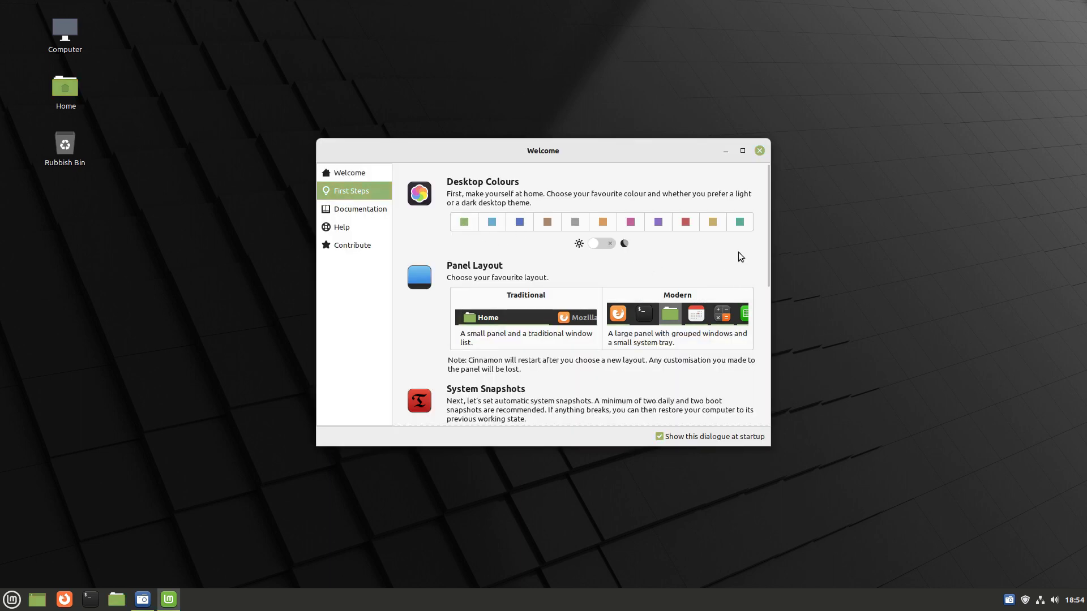
{"action": "mouse_move", "coordinate": [719, 264]}
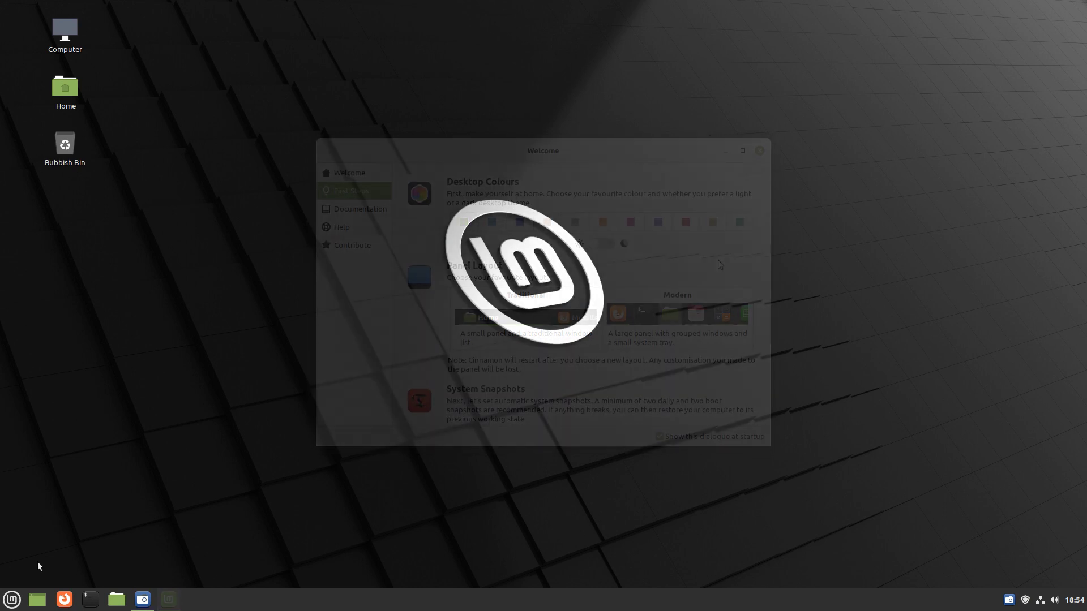
{"action": "left_click", "coordinate": [12, 599]}
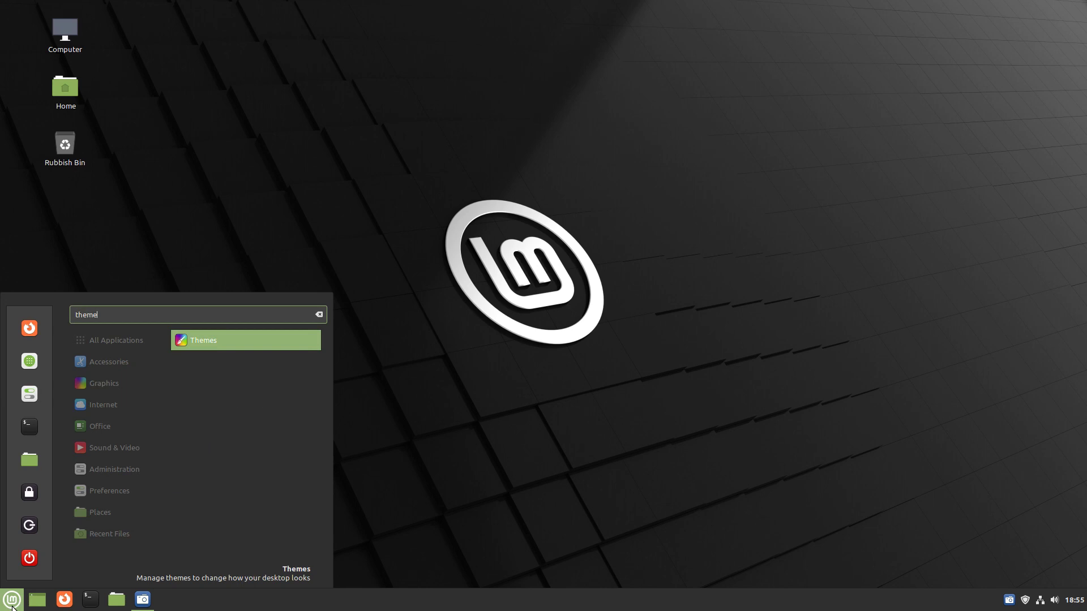
{"action": "type", "text": "s"}
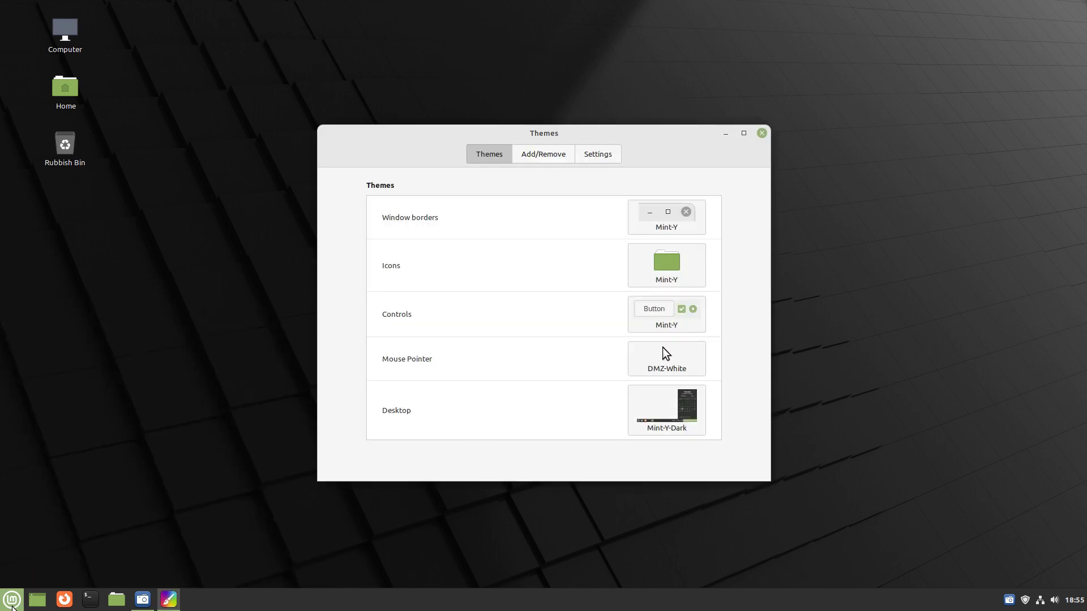
{"action": "mouse_move", "coordinate": [760, 273]}
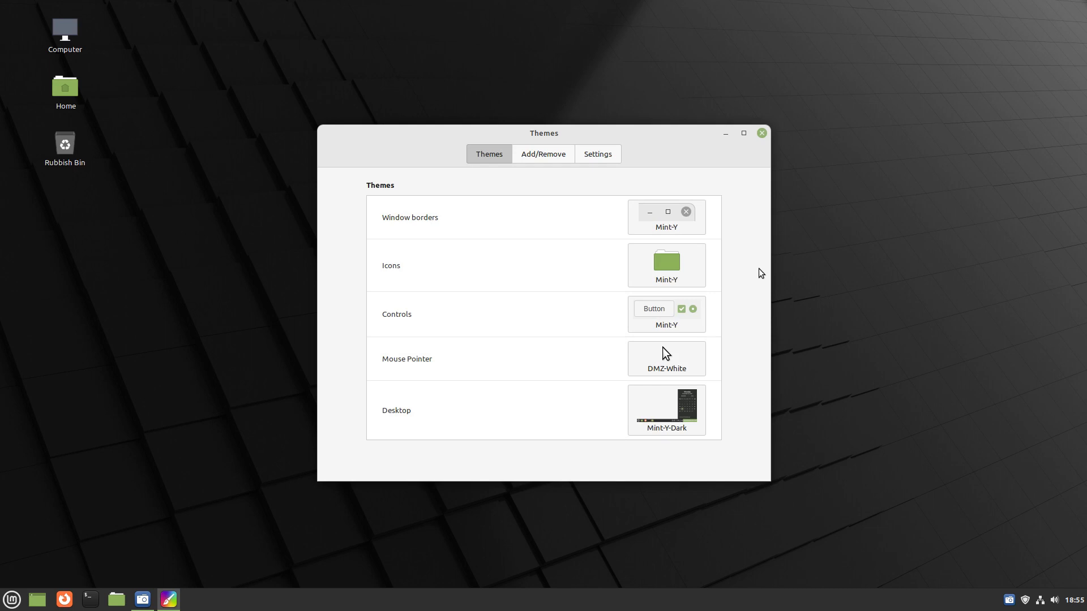
{"action": "mouse_move", "coordinate": [702, 234]}
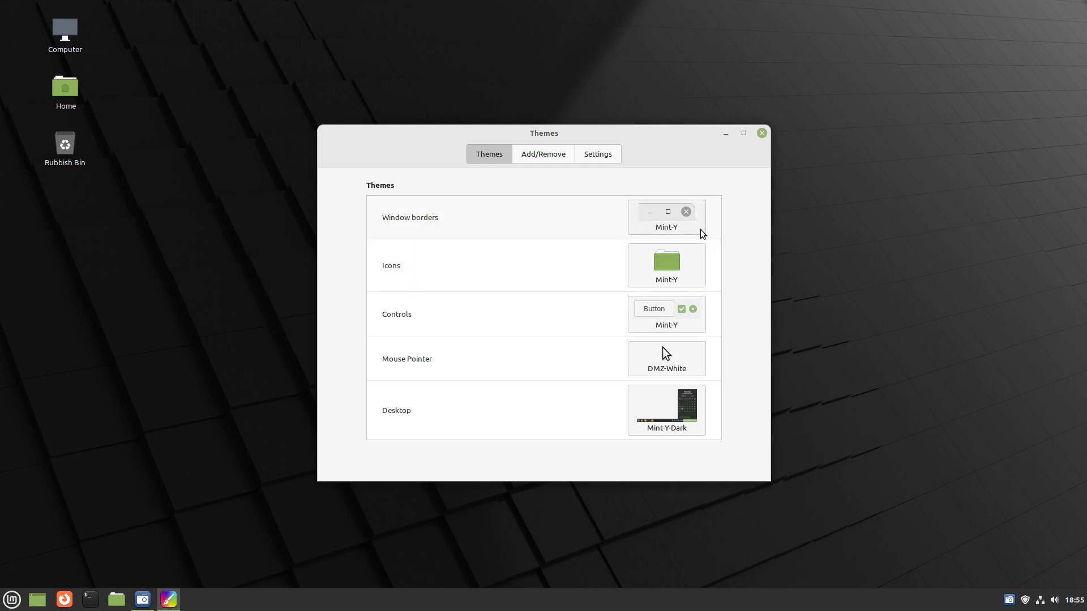
{"action": "left_click", "coordinate": [665, 217]}
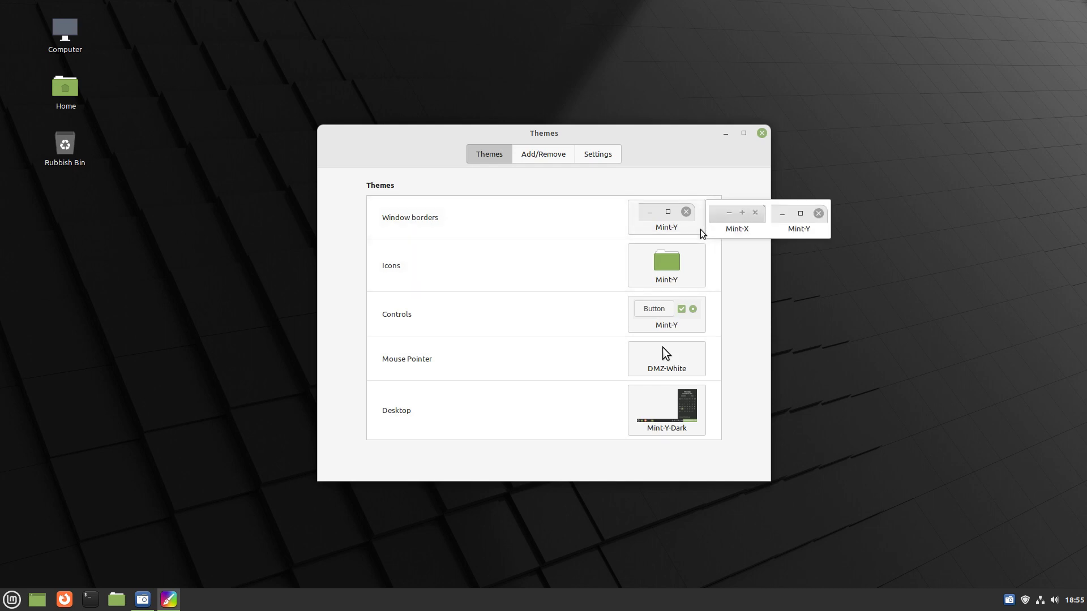
{"action": "left_click", "coordinate": [664, 265]}
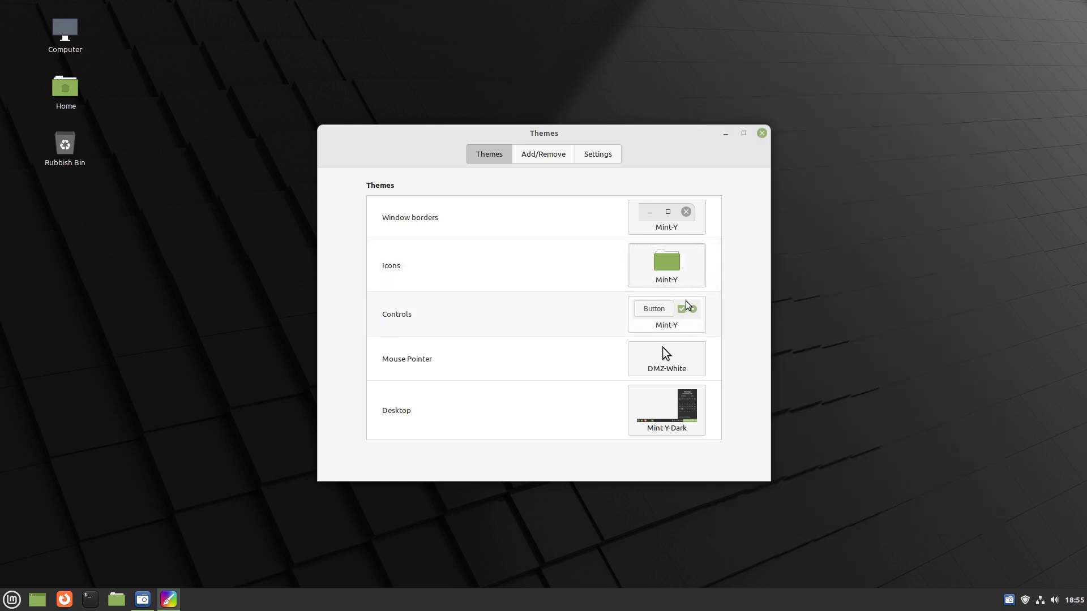
{"action": "left_click", "coordinate": [665, 309]}
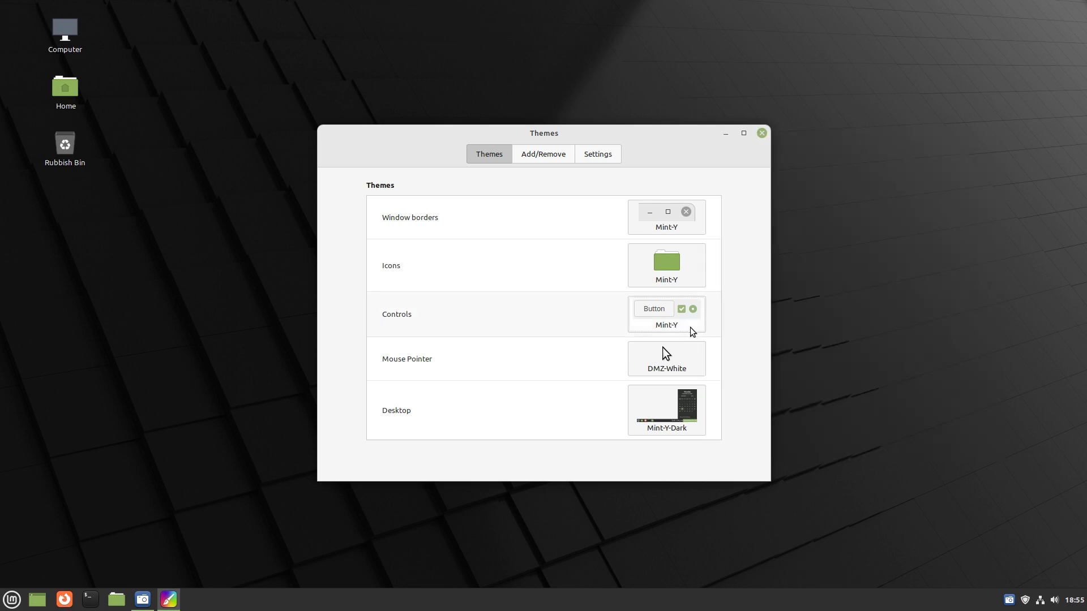
{"action": "left_click", "coordinate": [665, 358]}
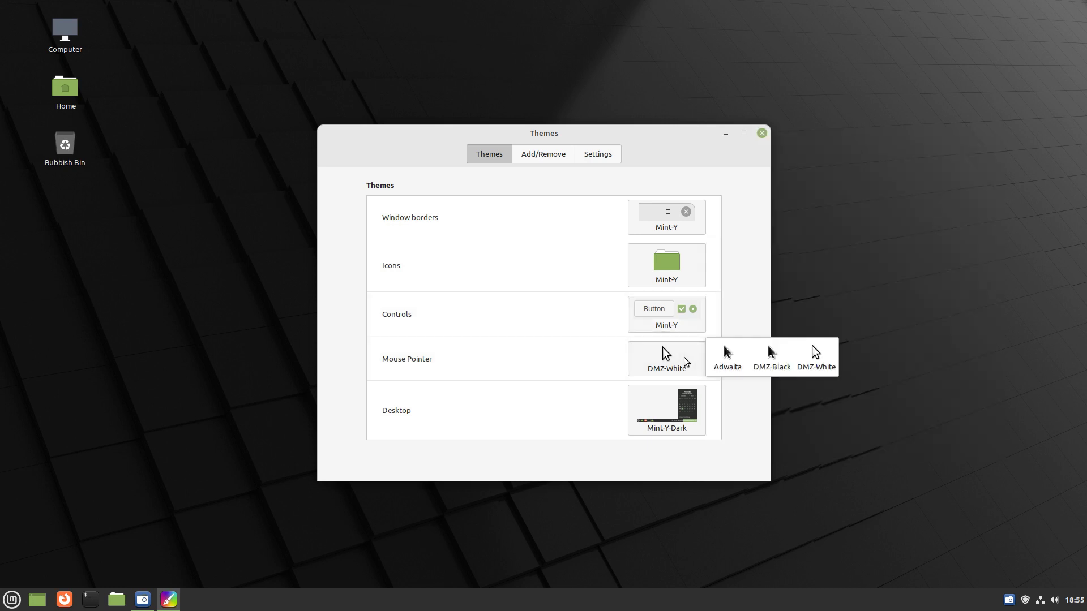
{"action": "left_click", "coordinate": [666, 410]}
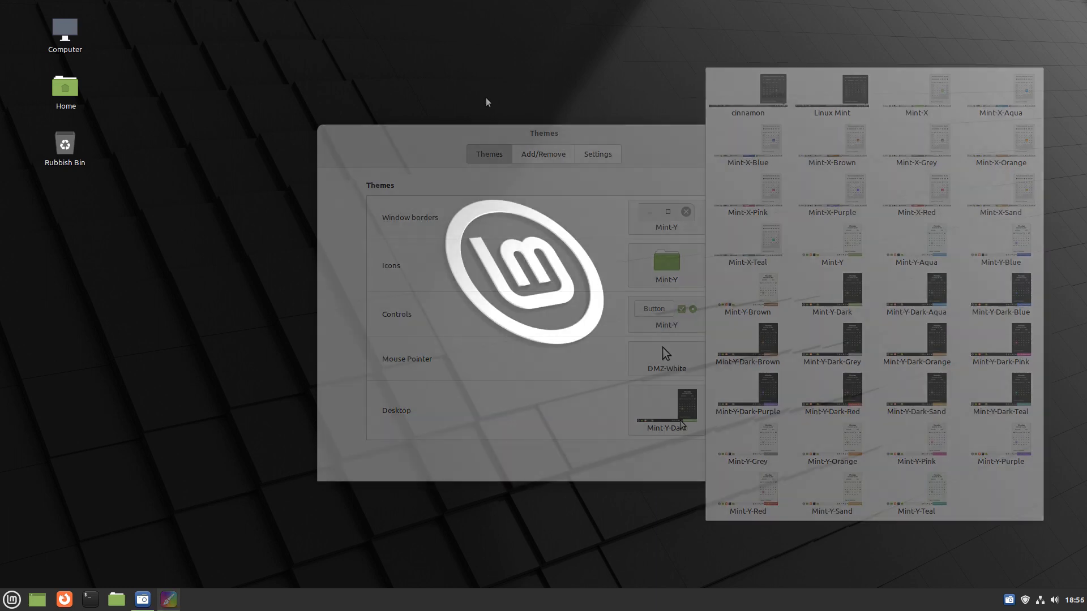
- Open Change Desktop Background from the desktop menu and browse the Ulyssa and Uma wallpapers
{"action": "right_click", "coordinate": [485, 102]}
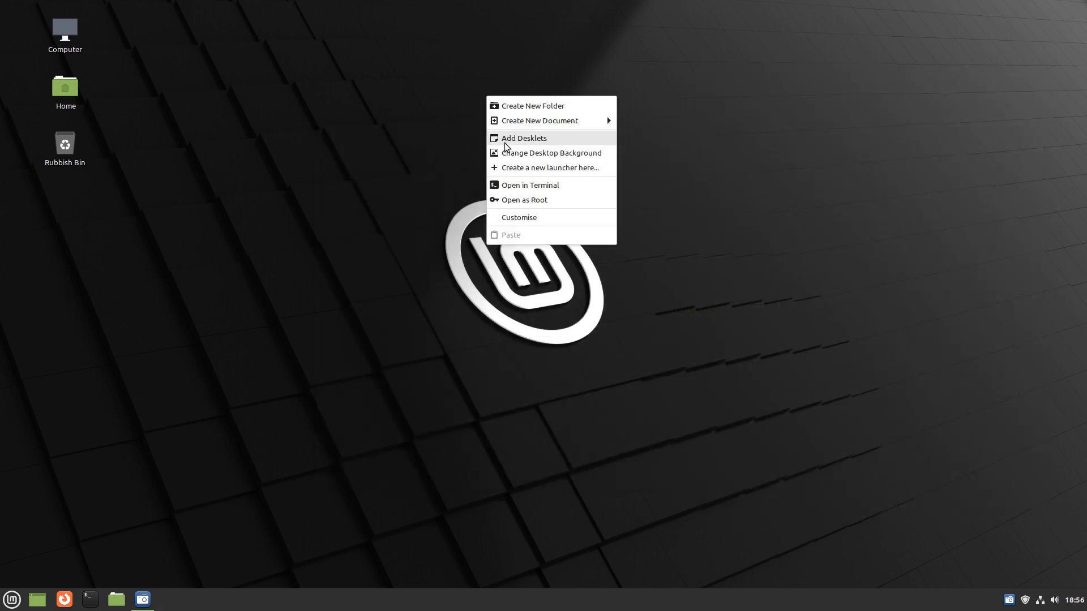
{"action": "left_click", "coordinate": [550, 152]}
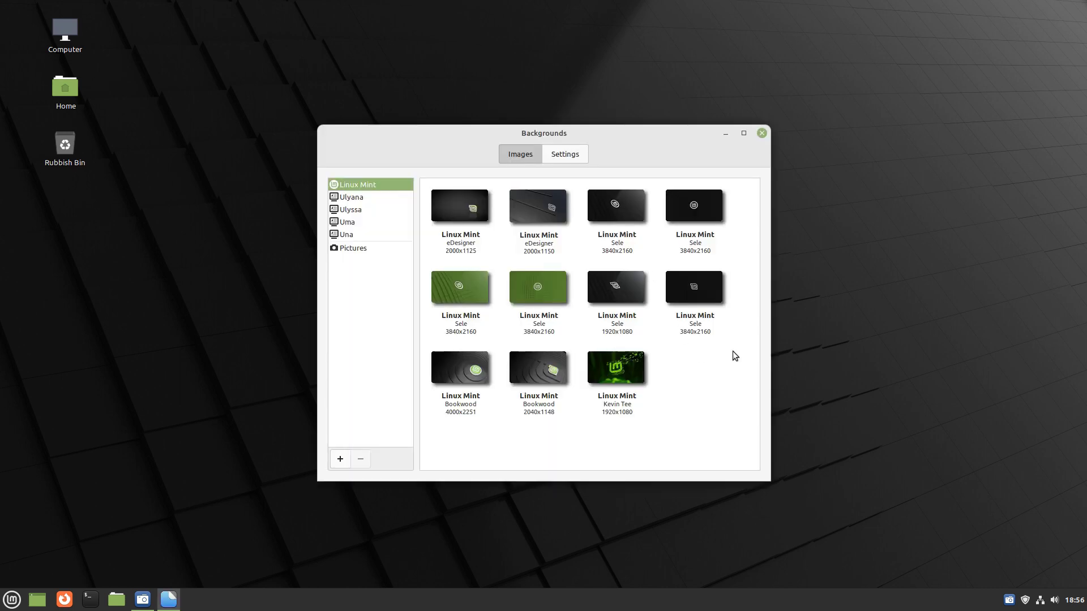
{"action": "mouse_move", "coordinate": [337, 204]}
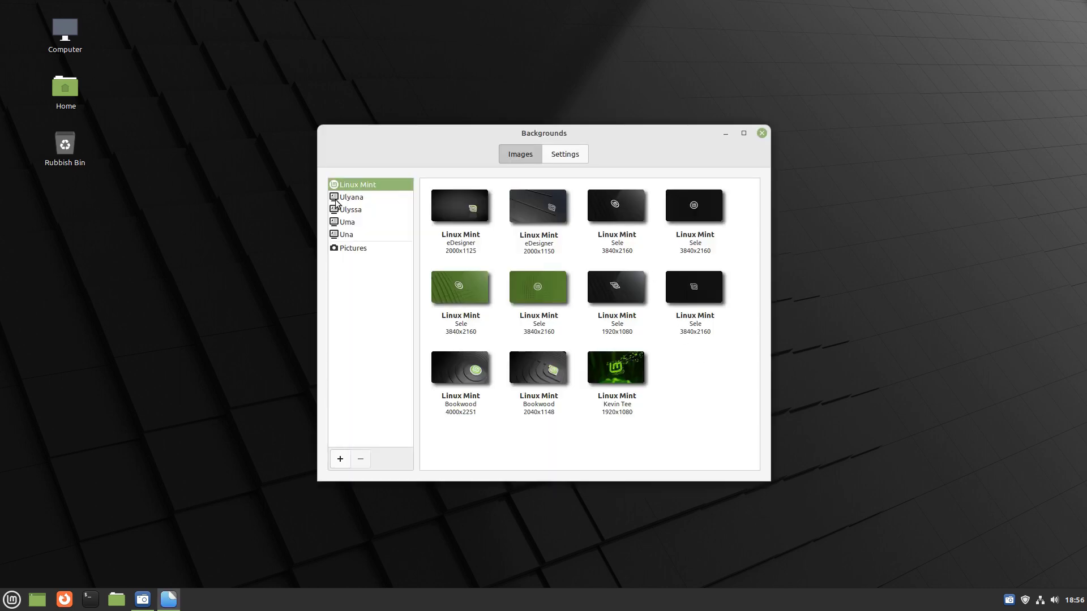
{"action": "left_click", "coordinate": [351, 197]}
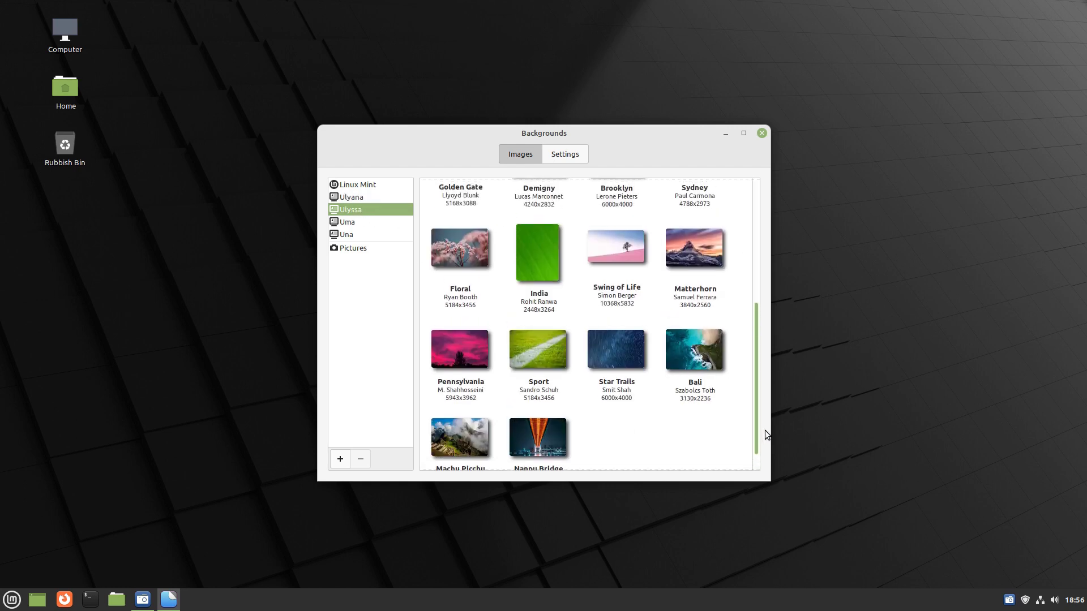
{"action": "scroll", "scroll_direction": "up", "scroll_amount": 3}
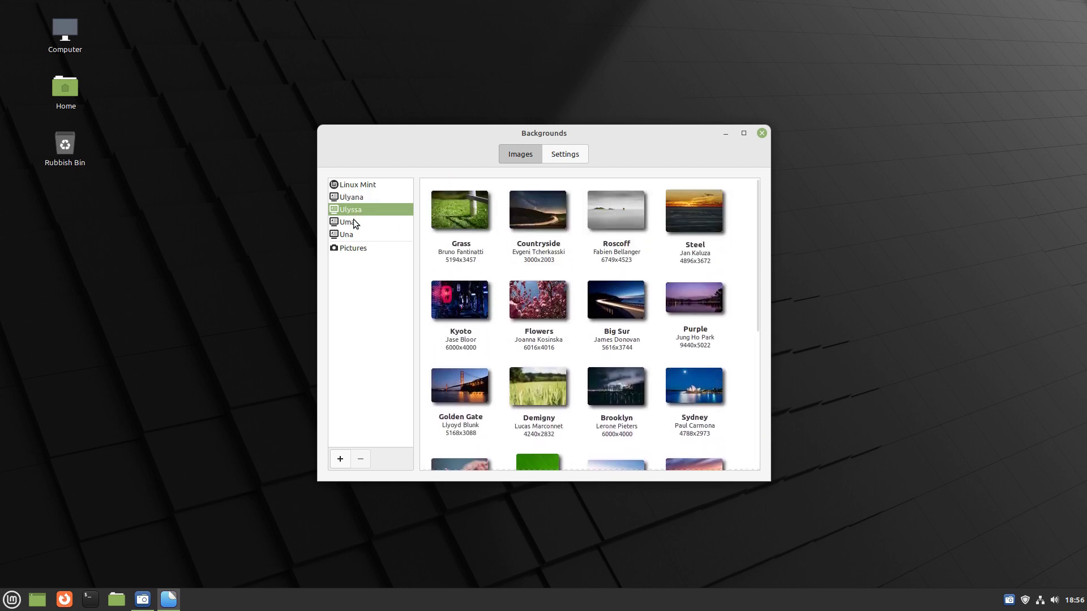
{"action": "left_click", "coordinate": [345, 221]}
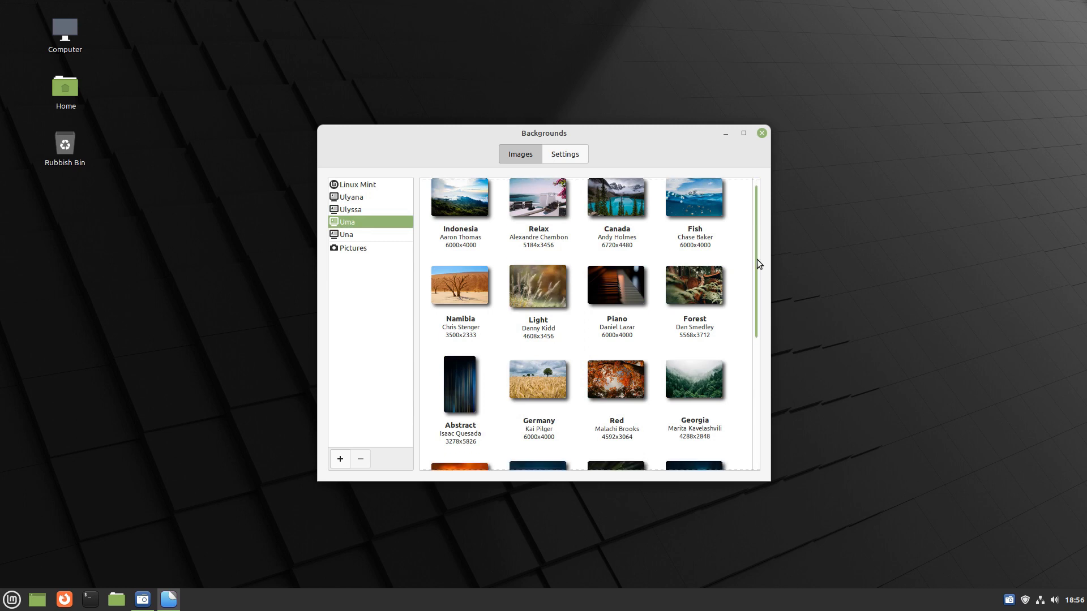
{"action": "scroll", "scroll_direction": "down", "scroll_amount": 3}
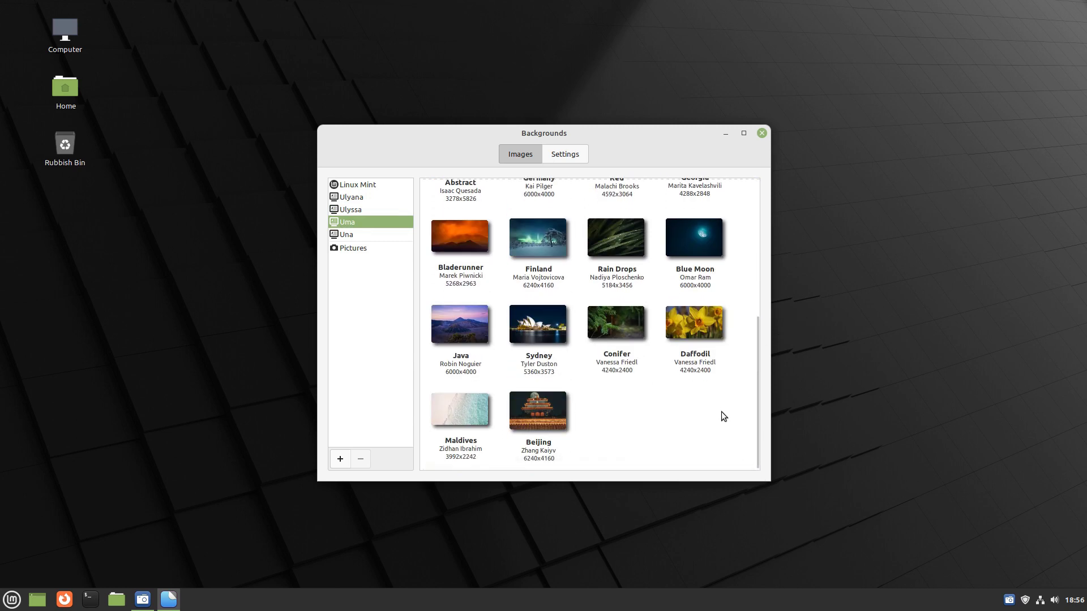